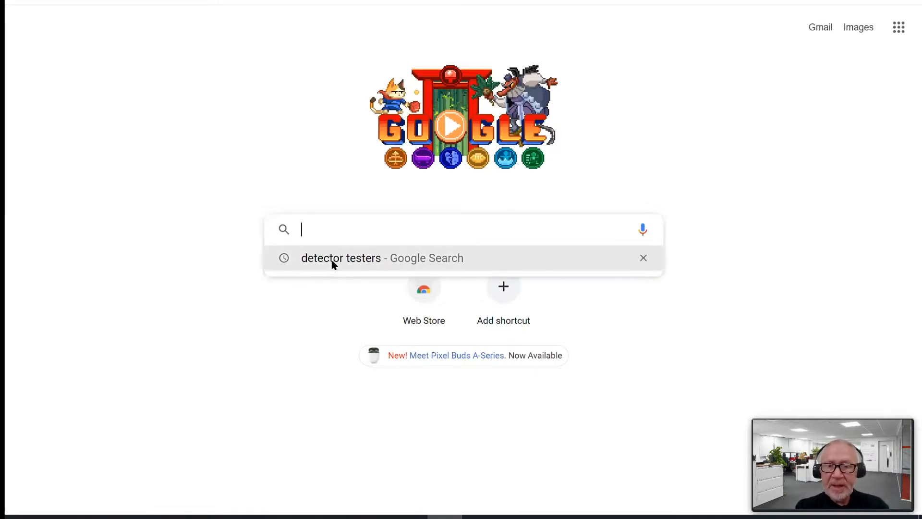
Run the Google search for 'detector testers' from the new tab suggestions
{"action": "left_click", "coordinate": [339, 258]}
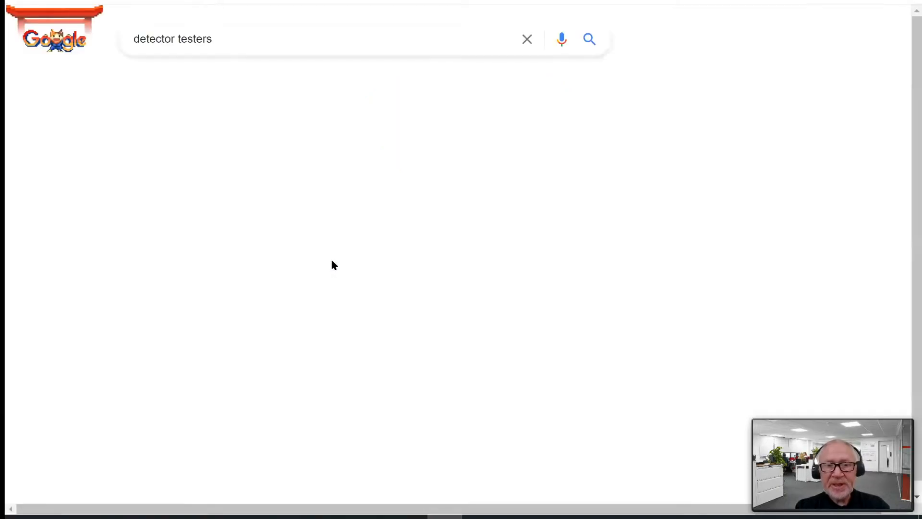
{"action": "left_click", "coordinate": [589, 39]}
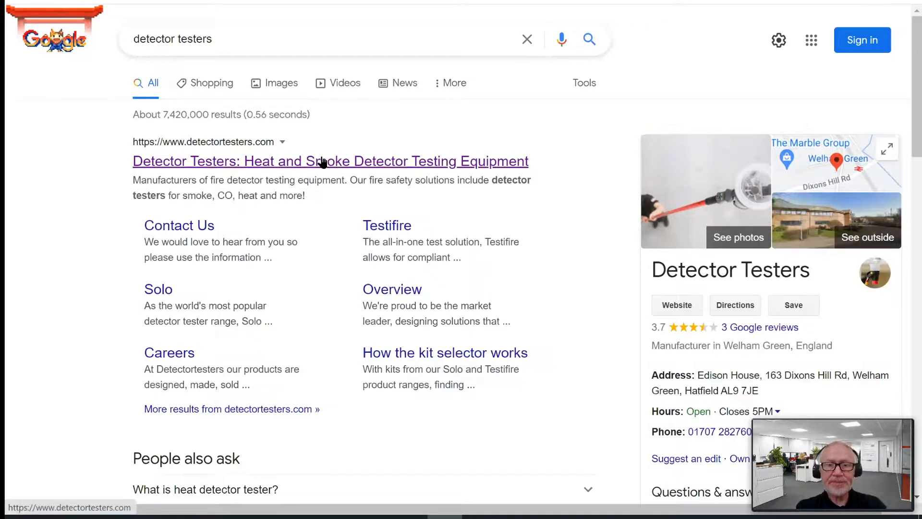
Go to the Detector Testers product support page and reach the Solo 365 product panel
{"action": "left_click", "coordinate": [329, 161]}
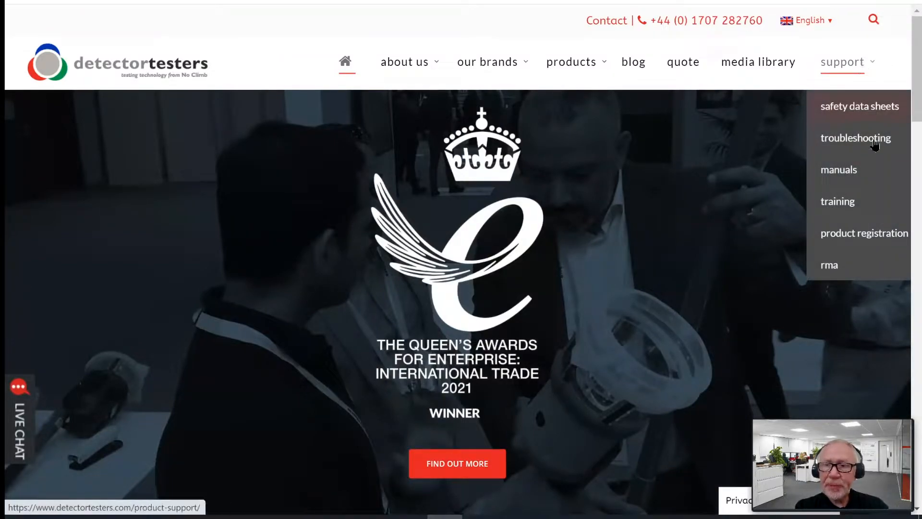
{"action": "mouse_move", "coordinate": [856, 137]}
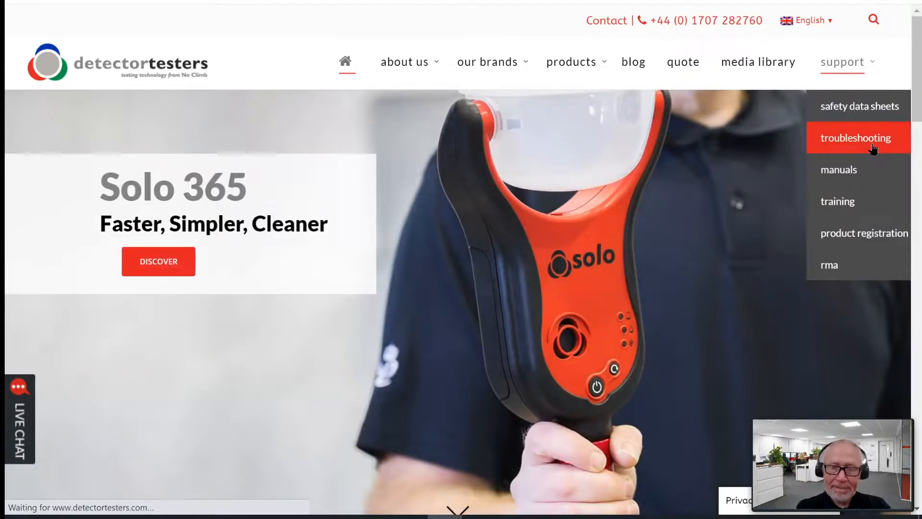
{"action": "left_click", "coordinate": [855, 137]}
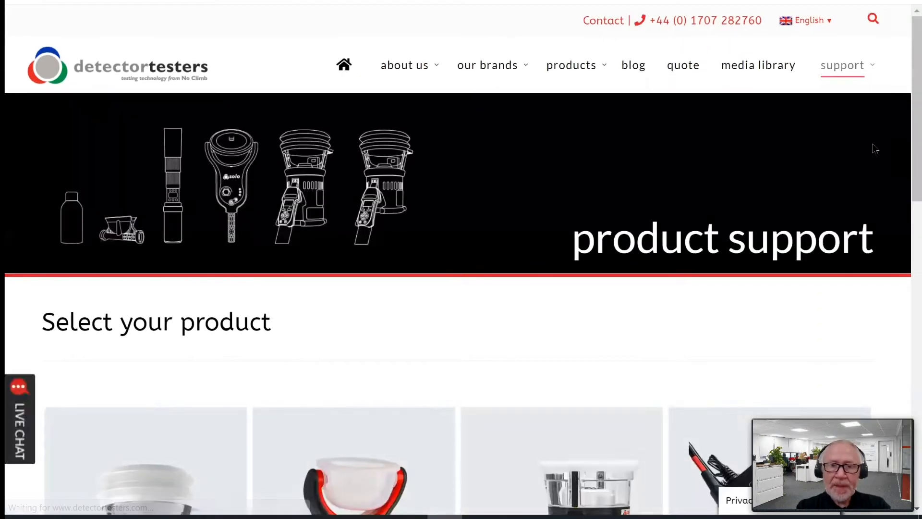
{"action": "mouse_move", "coordinate": [905, 96]}
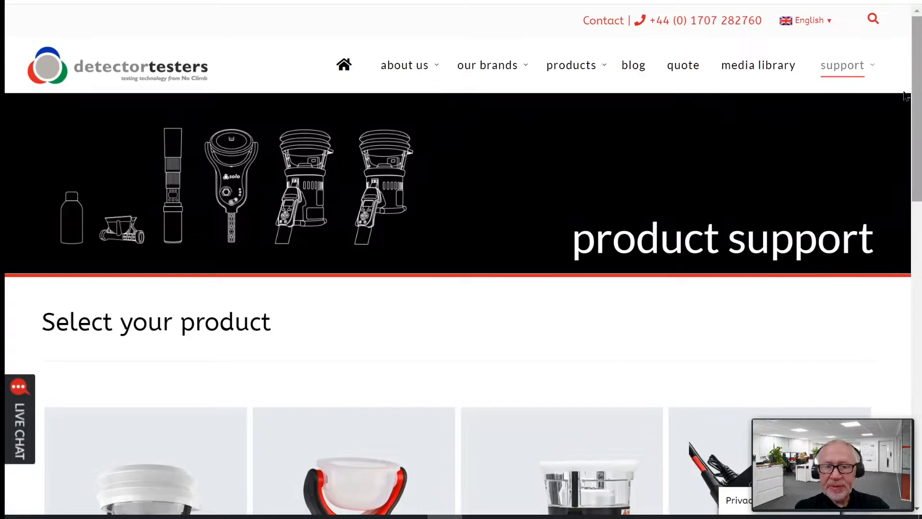
{"action": "scroll", "scroll_direction": "down", "scroll_amount": 3}
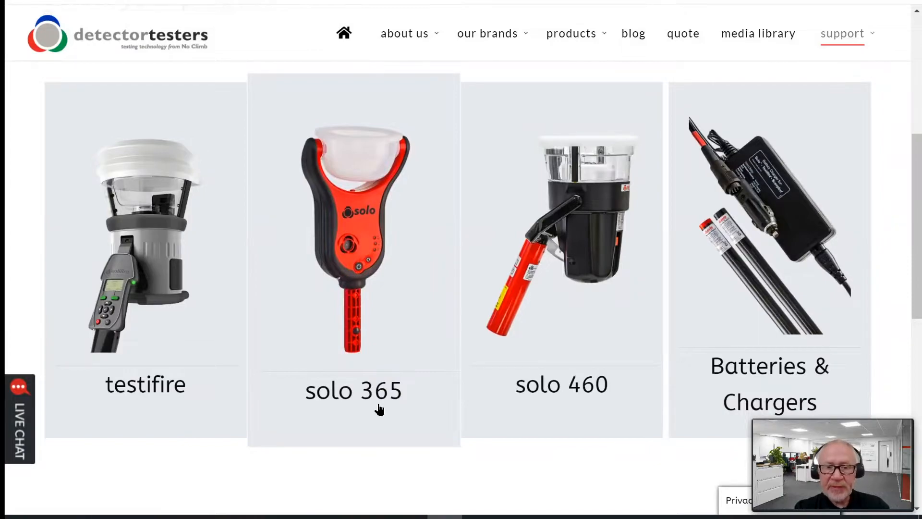
{"action": "scroll", "scroll_direction": "down", "scroll_amount": 3}
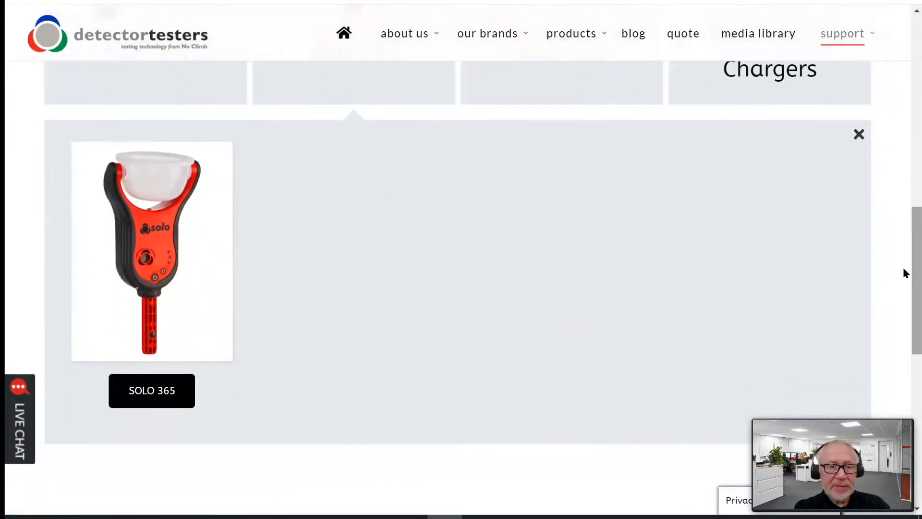
{"action": "mouse_move", "coordinate": [152, 391]}
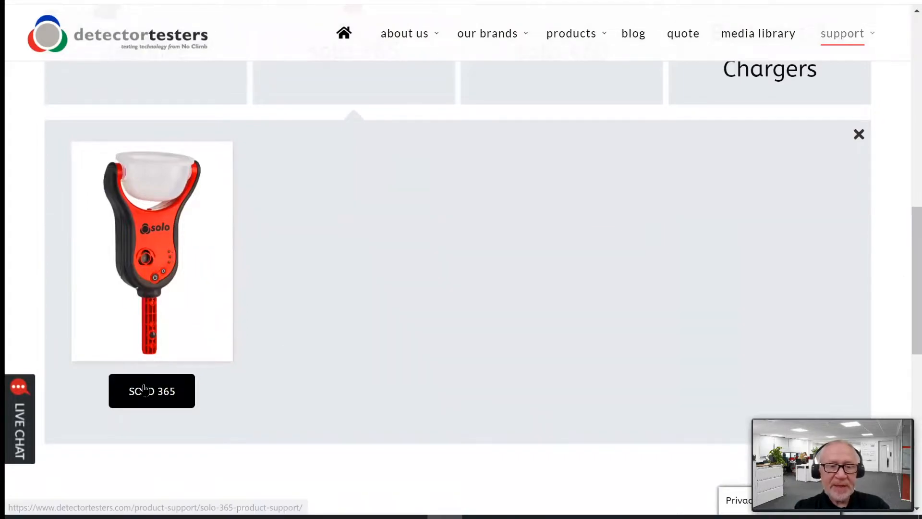
Show the Solo 365 support page's Firmware Updates section with readme and utility downloads
{"action": "left_click", "coordinate": [151, 391]}
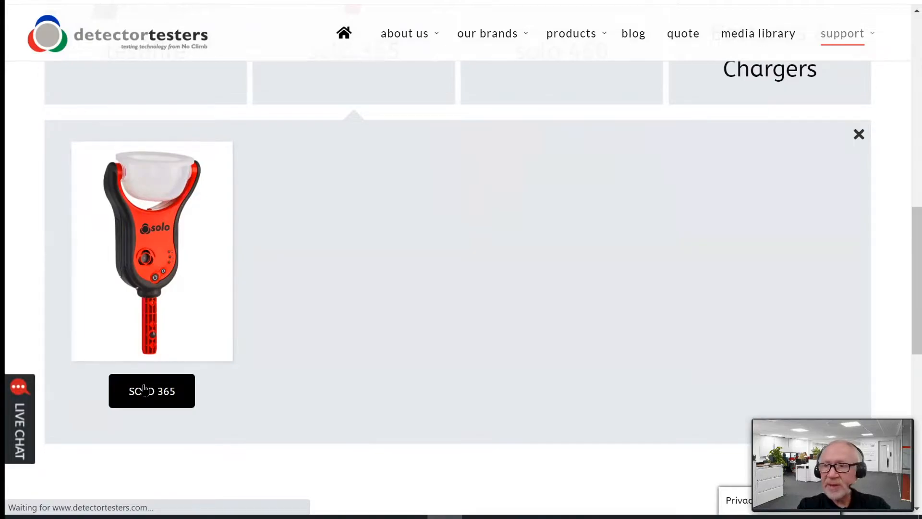
{"action": "left_click", "coordinate": [152, 391]}
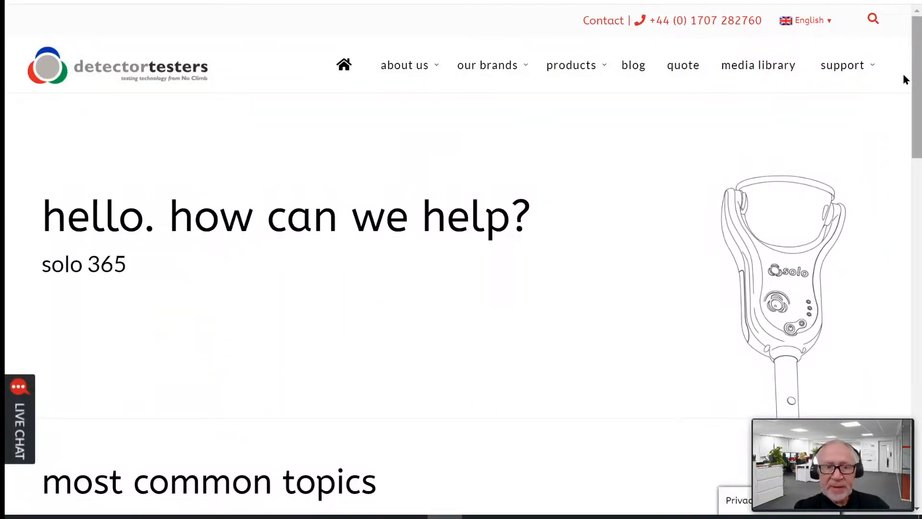
{"action": "scroll", "scroll_direction": "down", "scroll_amount": 3}
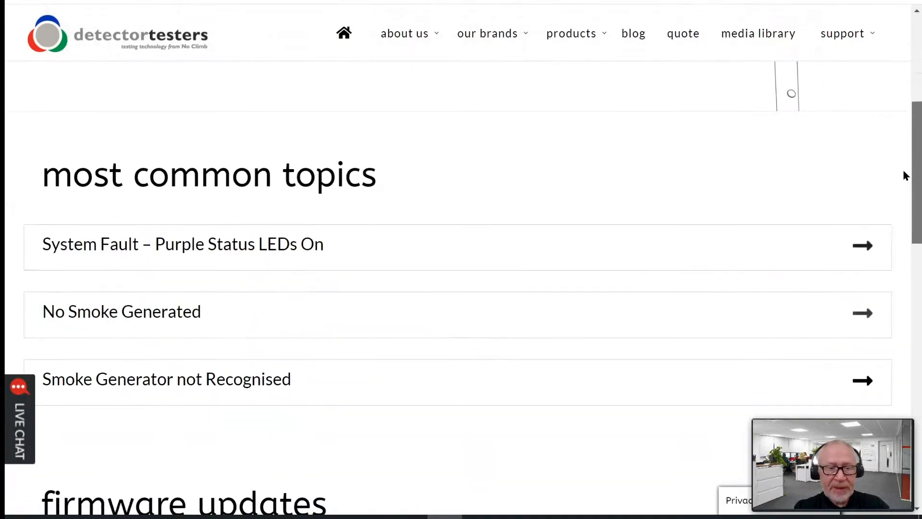
{"action": "scroll", "scroll_direction": "down", "scroll_amount": 3}
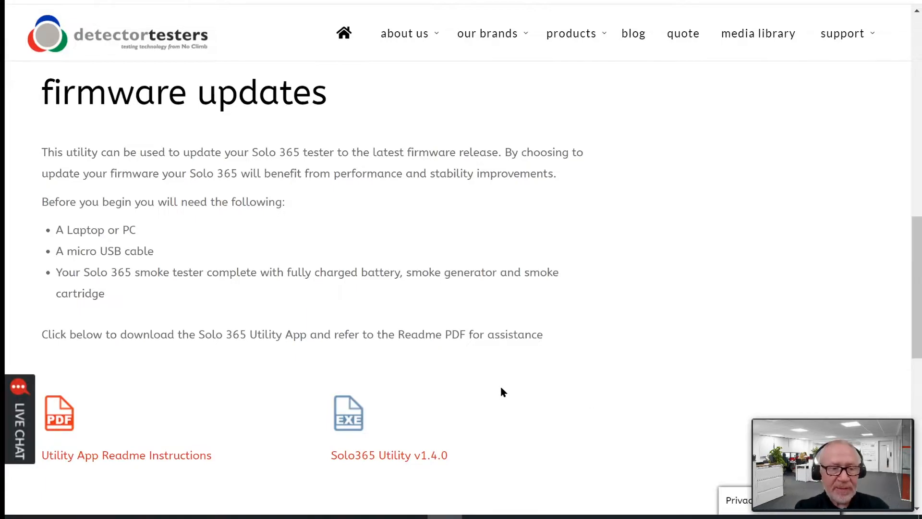
{"action": "mouse_move", "coordinate": [96, 460]}
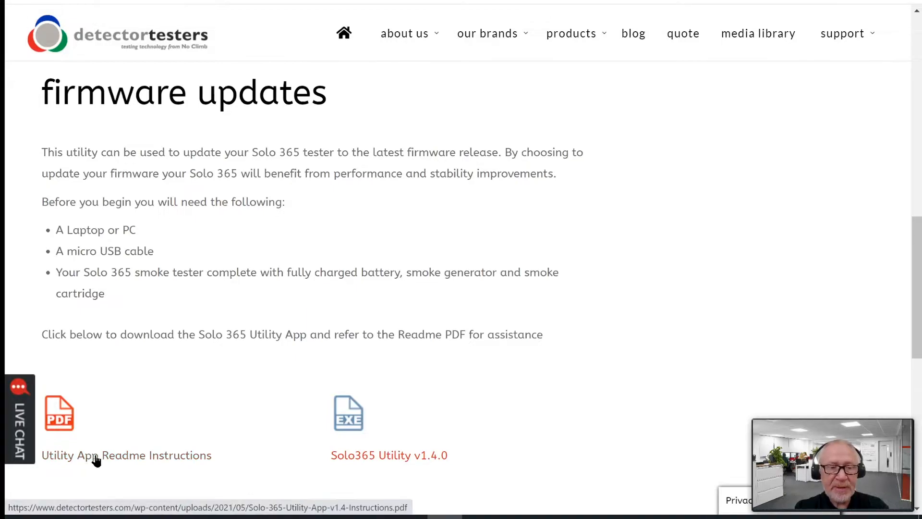
Read the Solo-365-Utility-App-v1.4-Instructions PDF down to the Device Data Download section on page 5
{"action": "left_click", "coordinate": [59, 412]}
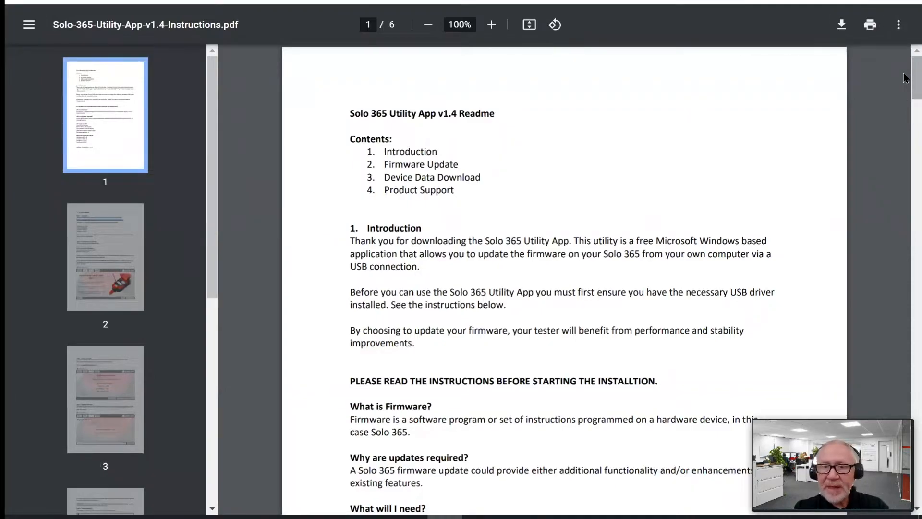
{"action": "scroll", "scroll_direction": "down", "scroll_amount": 3}
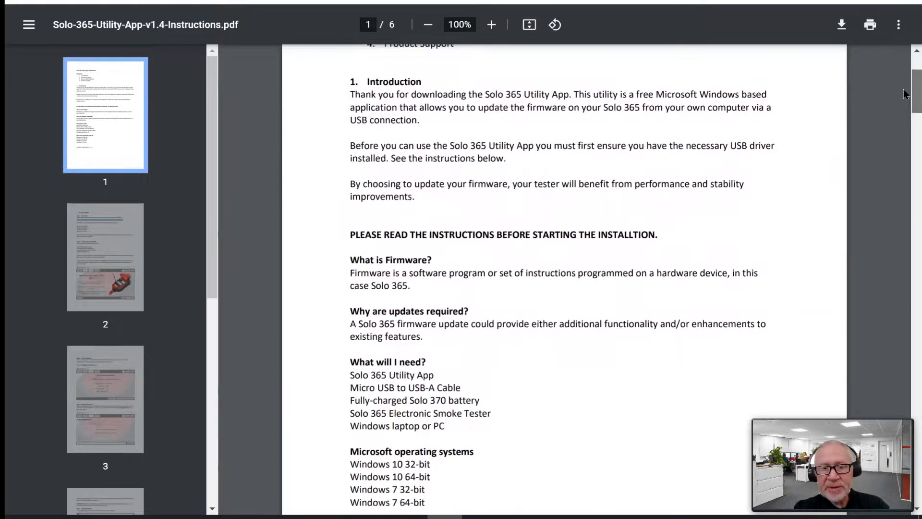
{"action": "scroll", "scroll_direction": "down", "scroll_amount": 3}
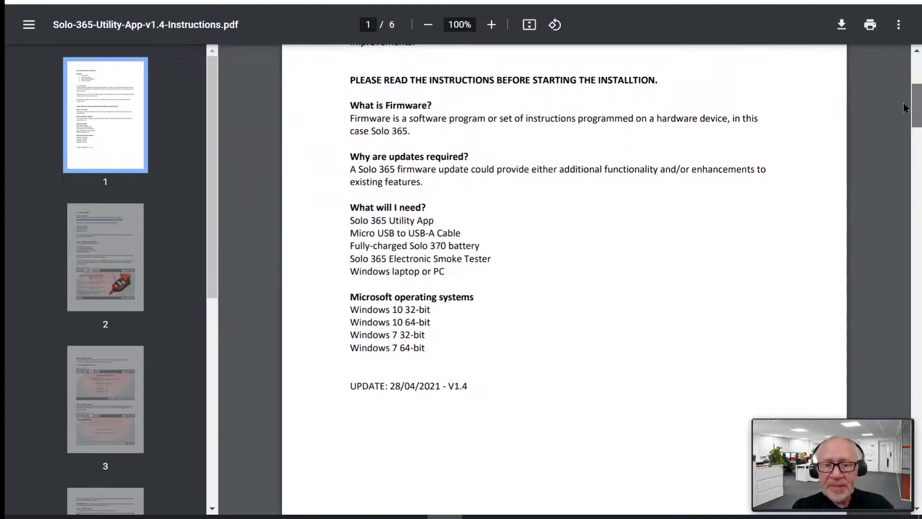
{"action": "scroll", "scroll_direction": "down", "scroll_amount": 3}
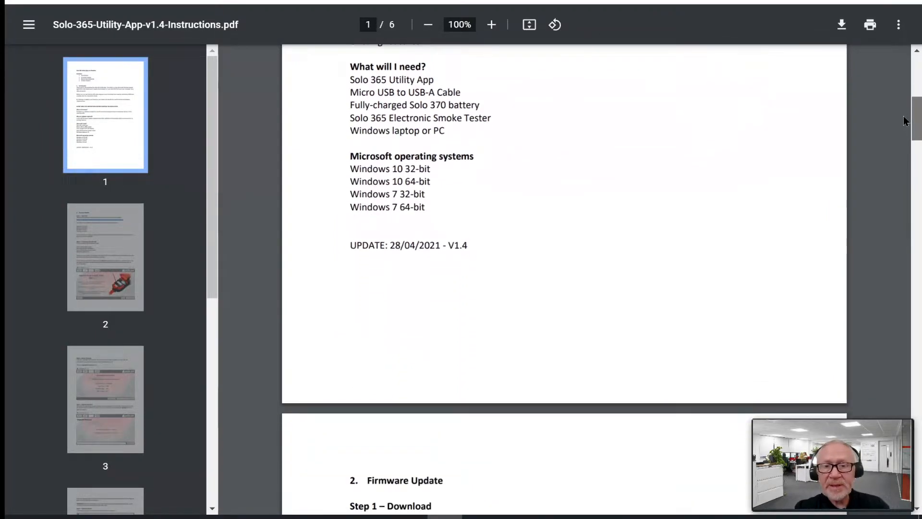
{"action": "scroll", "scroll_direction": "down", "scroll_amount": 3}
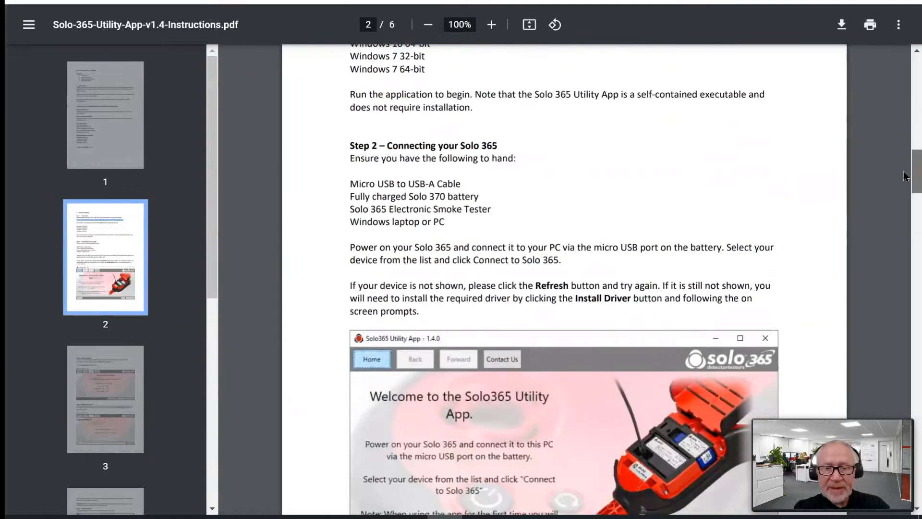
{"action": "scroll", "scroll_direction": "down", "scroll_amount": 3}
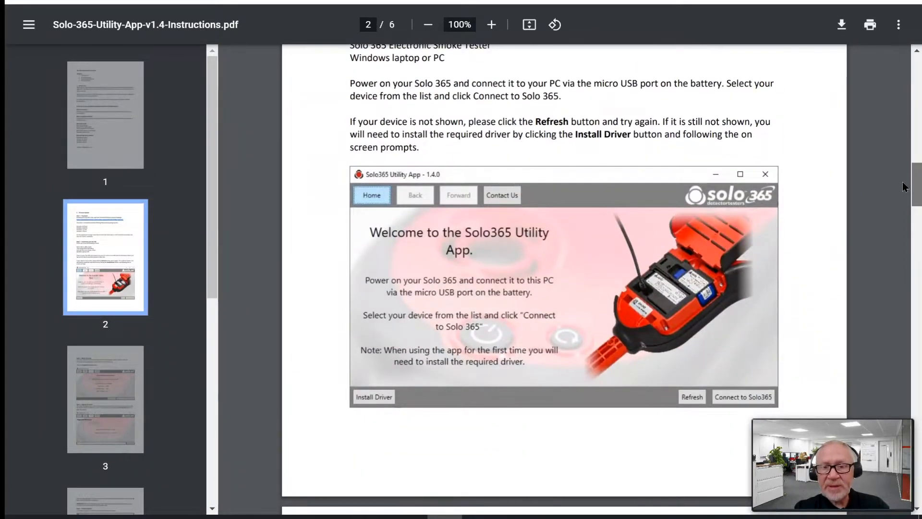
{"action": "scroll", "scroll_direction": "down", "scroll_amount": 3}
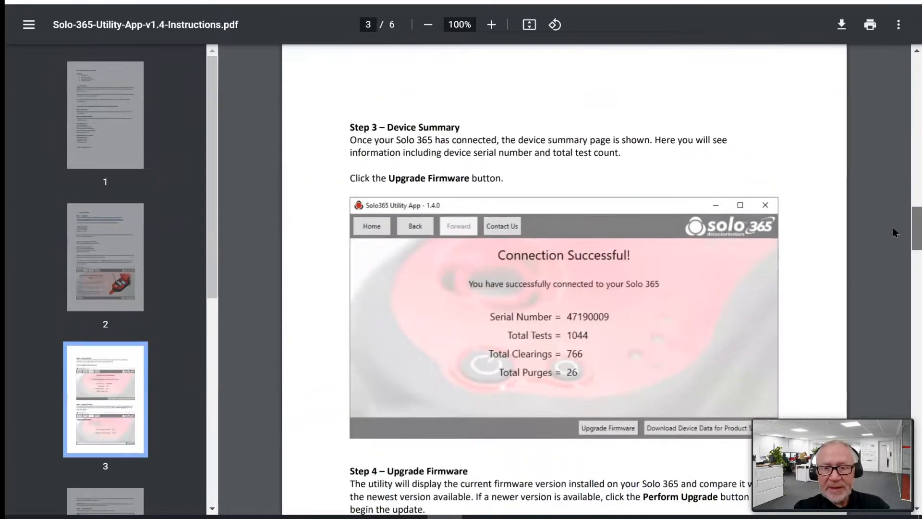
{"action": "scroll", "scroll_direction": "down", "scroll_amount": 3}
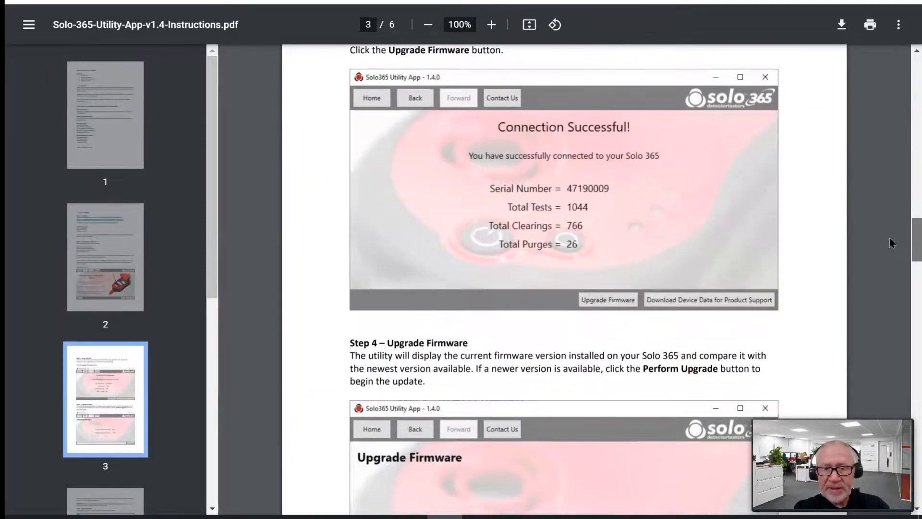
{"action": "scroll", "scroll_direction": "down", "scroll_amount": 3}
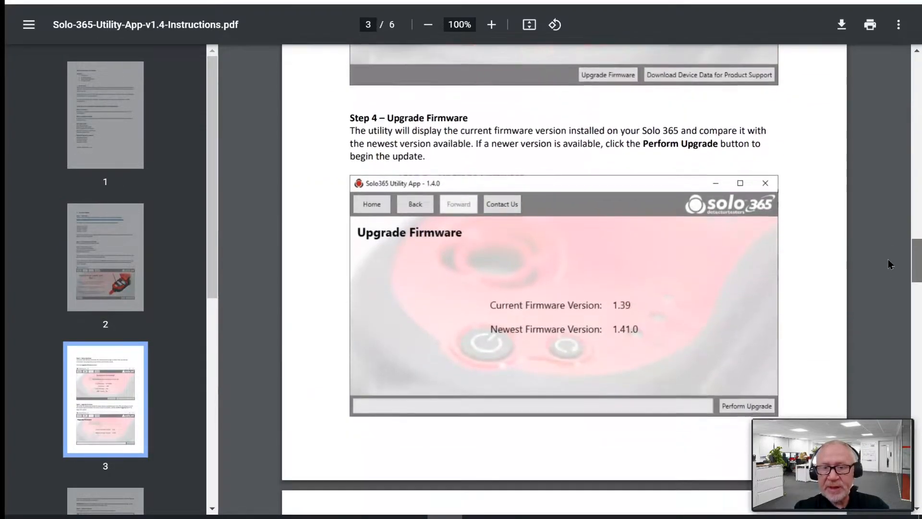
{"action": "scroll", "scroll_direction": "down", "scroll_amount": 3}
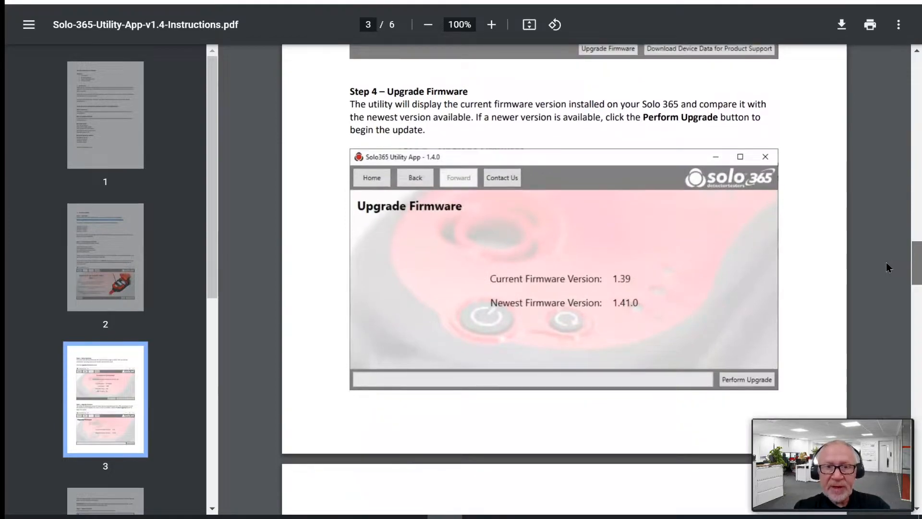
{"action": "scroll", "scroll_direction": "down", "scroll_amount": 3}
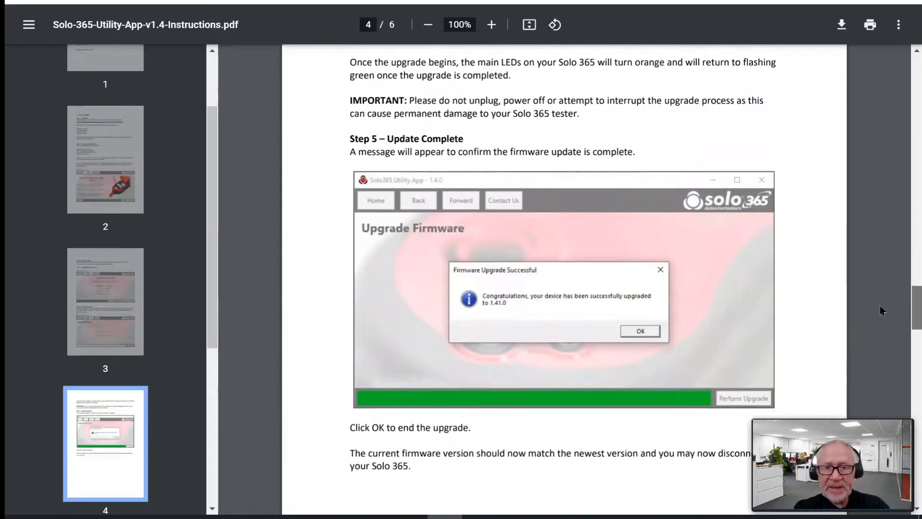
{"action": "scroll", "scroll_direction": "down", "scroll_amount": 3}
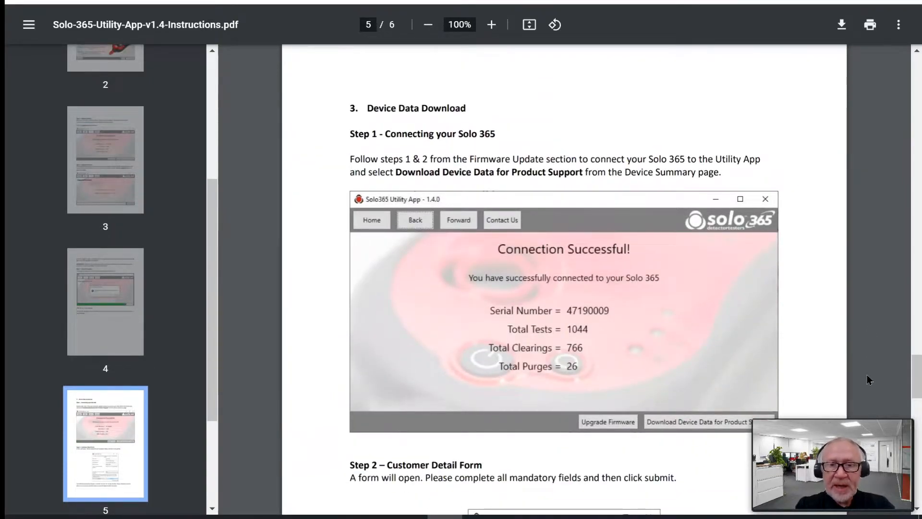
{"action": "scroll", "scroll_direction": "down", "scroll_amount": 3}
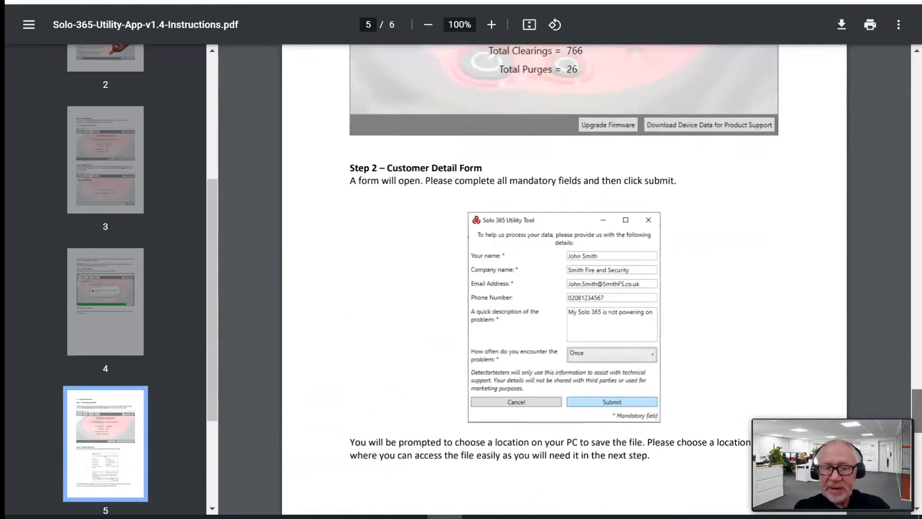
{"action": "scroll", "scroll_direction": "down", "scroll_amount": 3}
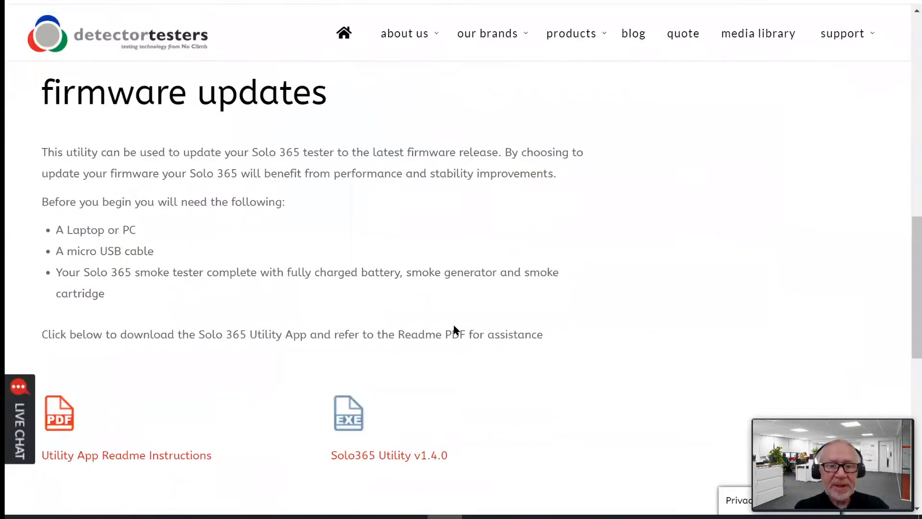
{"action": "mouse_move", "coordinate": [389, 454]}
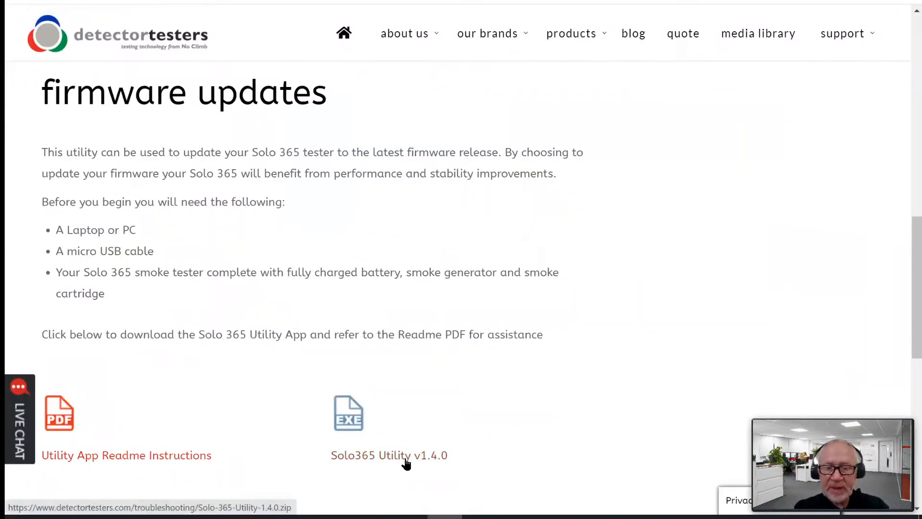
Download the Solo365 Utility v1.4.0 zip and view its contents
{"action": "left_click", "coordinate": [389, 454]}
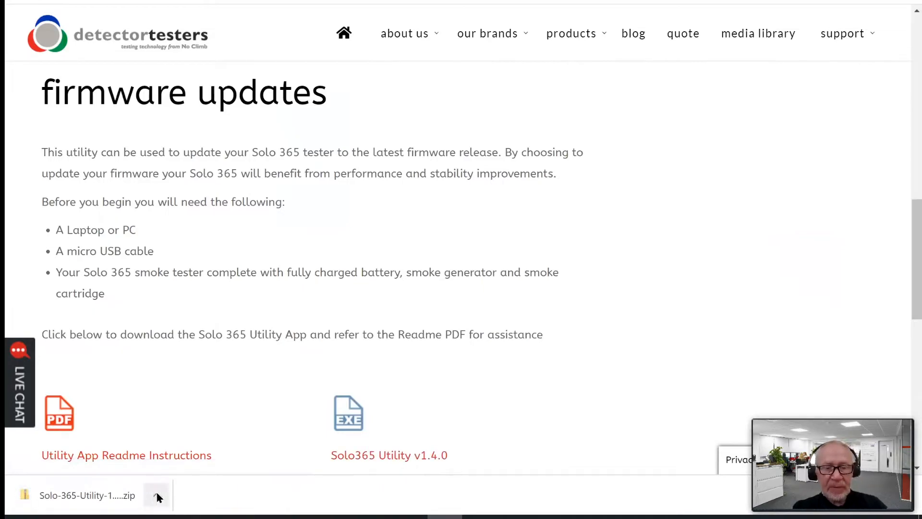
{"action": "left_click", "coordinate": [156, 495]}
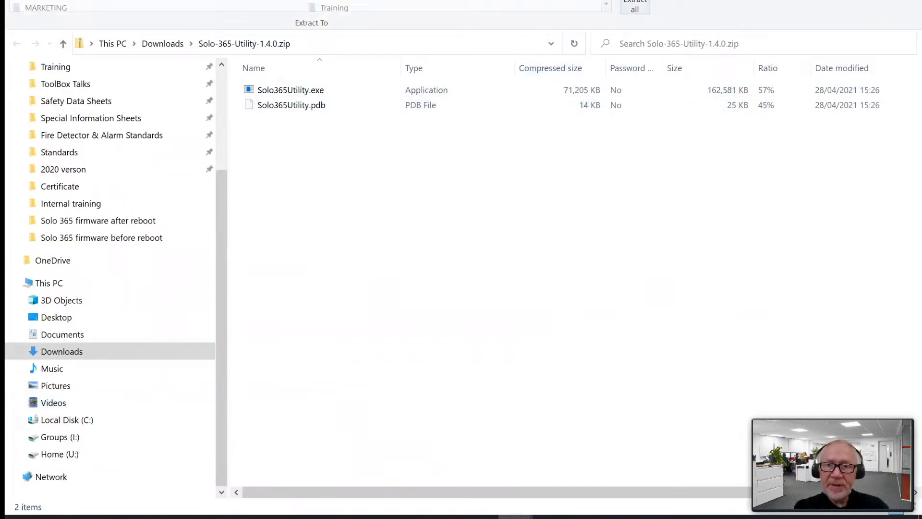
{"action": "mouse_move", "coordinate": [634, 6]}
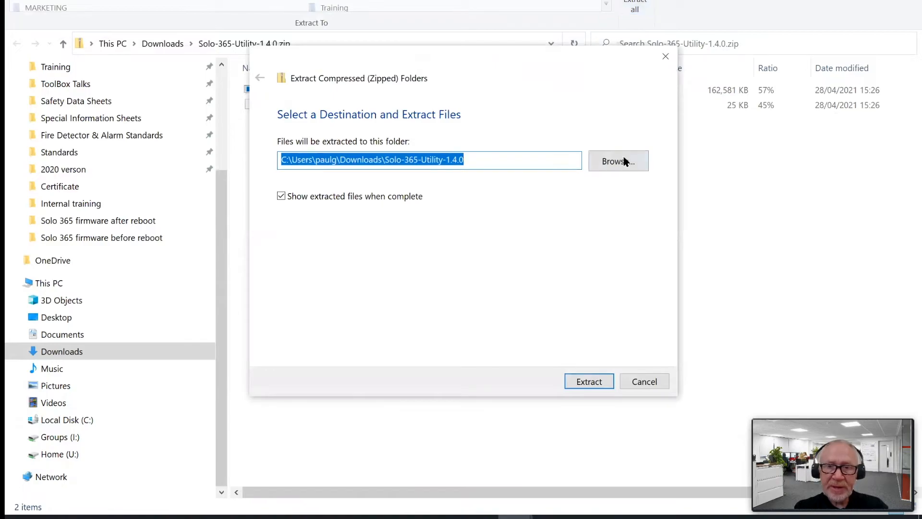
Extract the utility zip into a new 'Solo 365' folder on Local Disk (C:)
{"action": "left_click", "coordinate": [617, 162]}
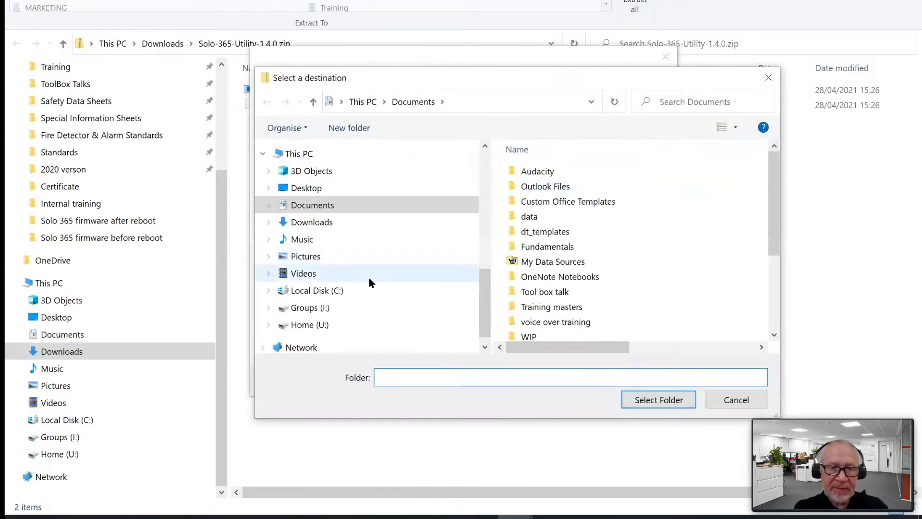
{"action": "left_click", "coordinate": [316, 290]}
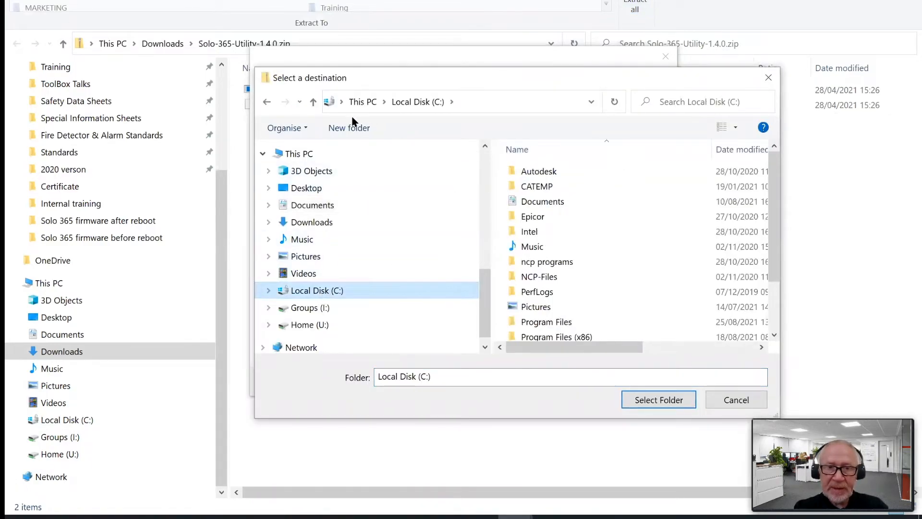
{"action": "left_click", "coordinate": [348, 127]}
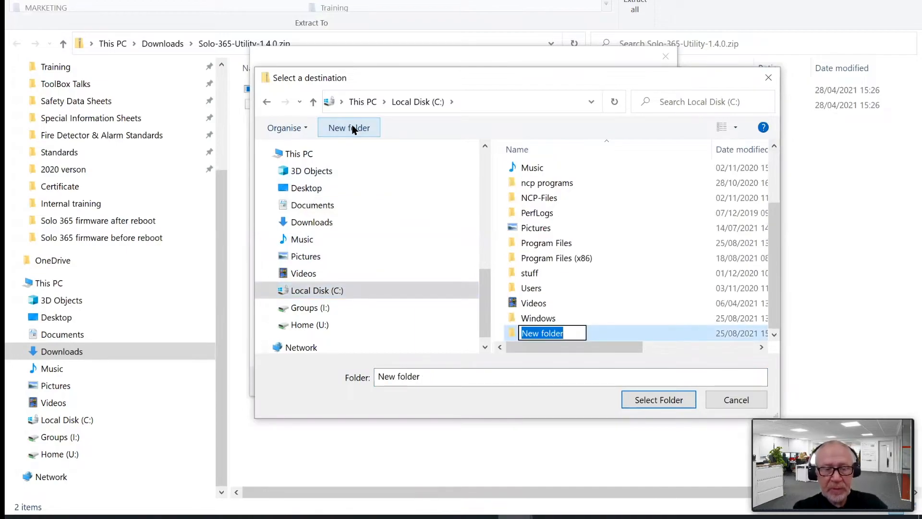
{"action": "type", "text": "Solo 365"}
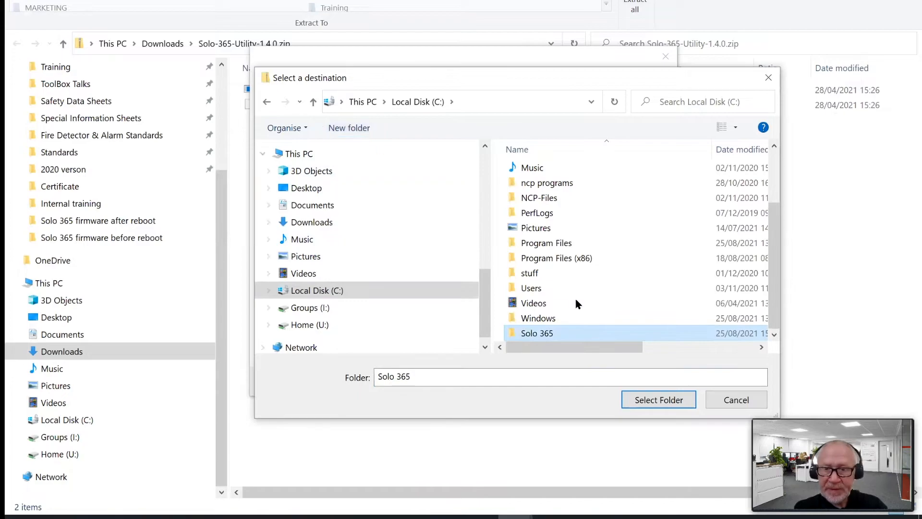
{"action": "left_click", "coordinate": [658, 400]}
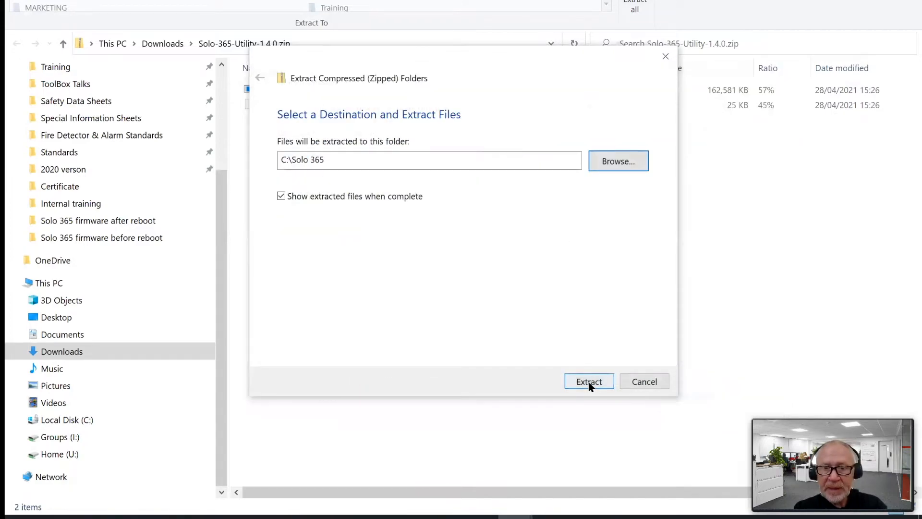
{"action": "left_click", "coordinate": [589, 382]}
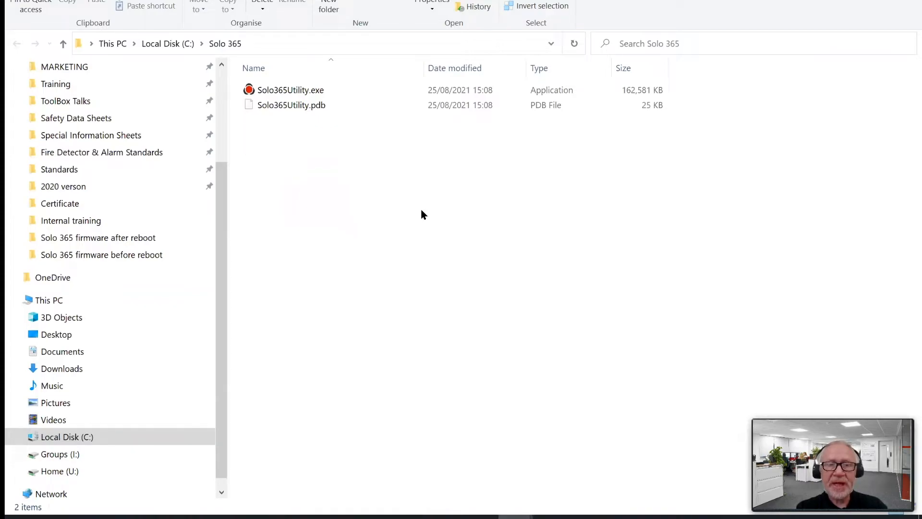
Launch Solo365Utility.exe and expand the SmartScreen warning to allow running it anyway
{"action": "left_click", "coordinate": [289, 90]}
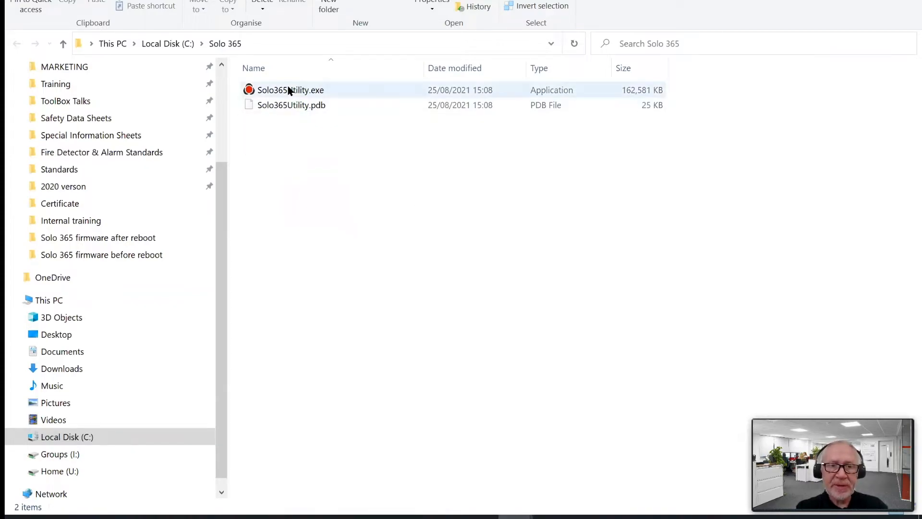
{"action": "mouse_move", "coordinate": [288, 89]}
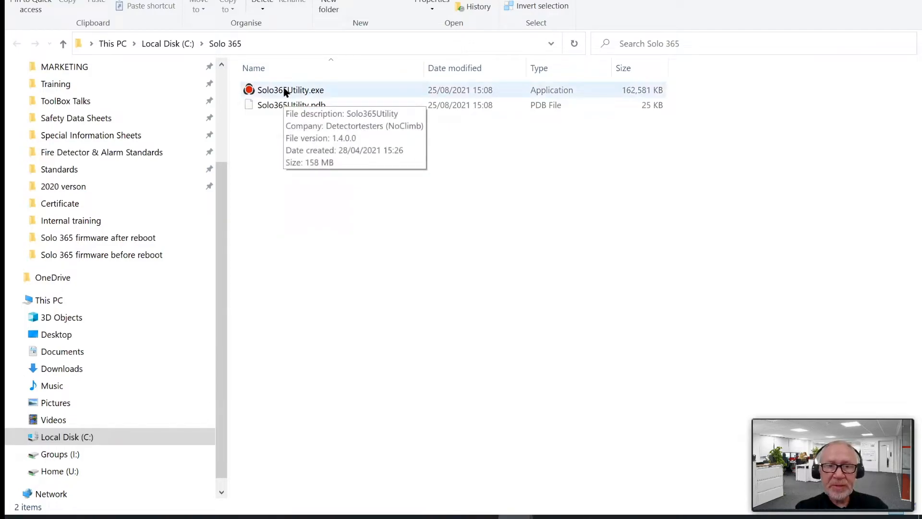
{"action": "left_click", "coordinate": [290, 89]}
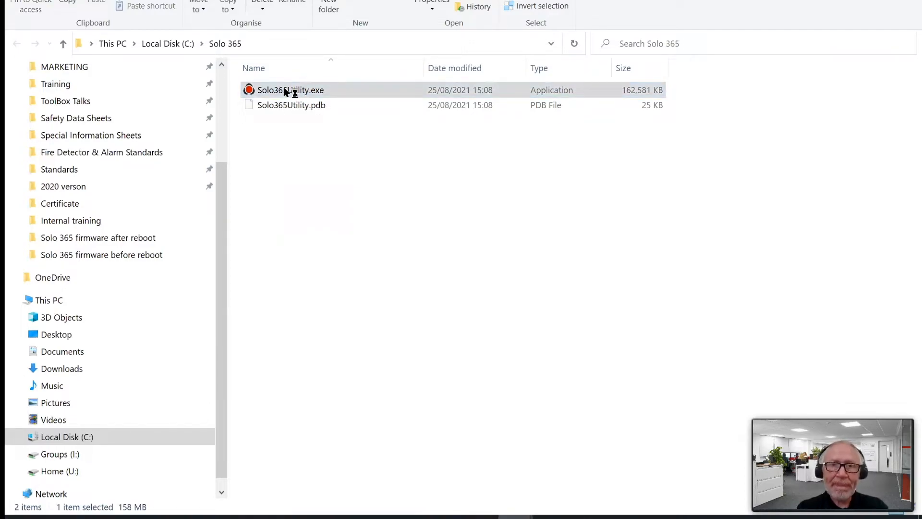
{"action": "double_click", "coordinate": [290, 89]}
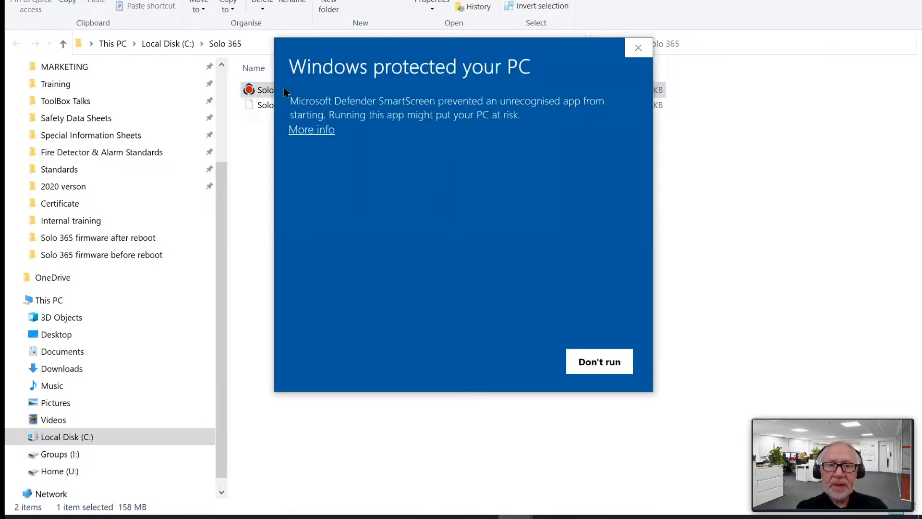
{"action": "mouse_move", "coordinate": [422, 171]}
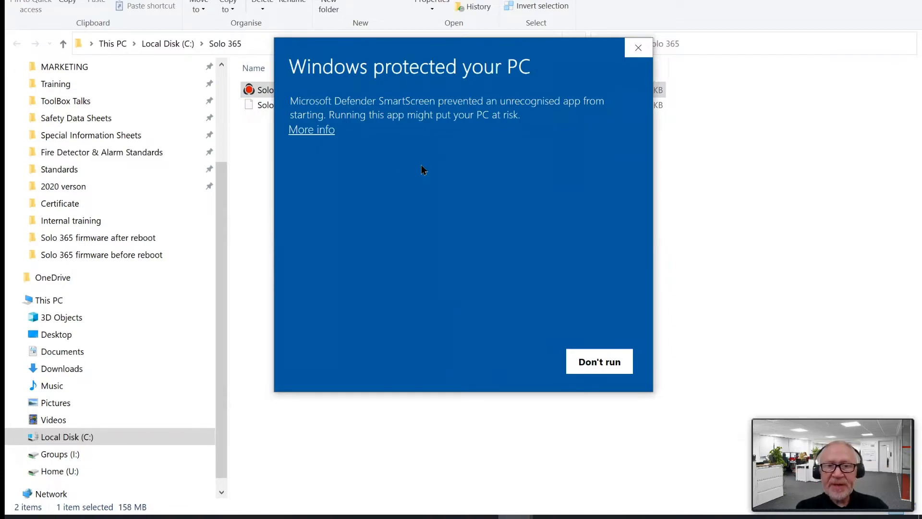
{"action": "mouse_move", "coordinate": [355, 157]}
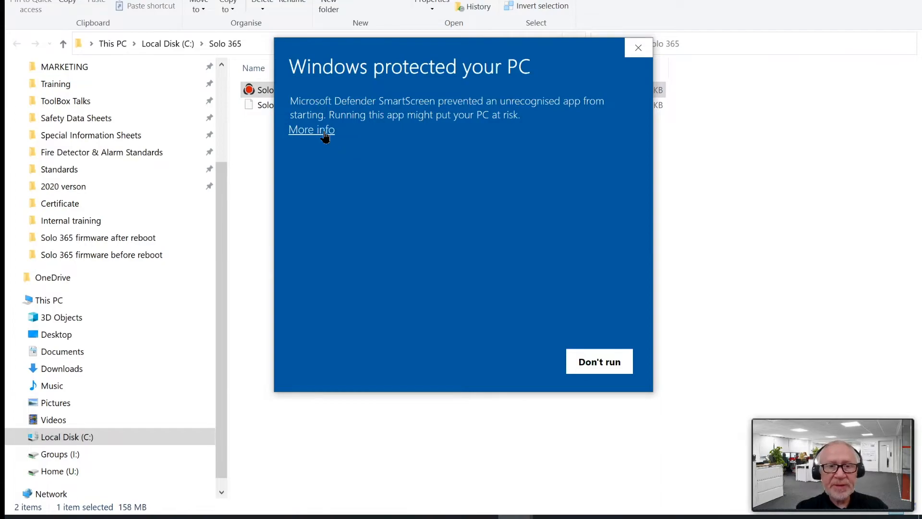
{"action": "mouse_move", "coordinate": [345, 149]}
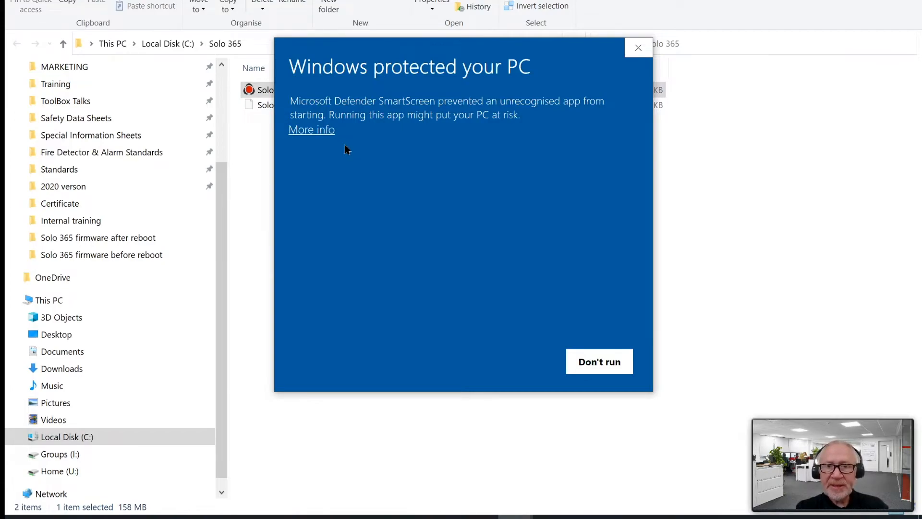
{"action": "left_click", "coordinate": [311, 129]}
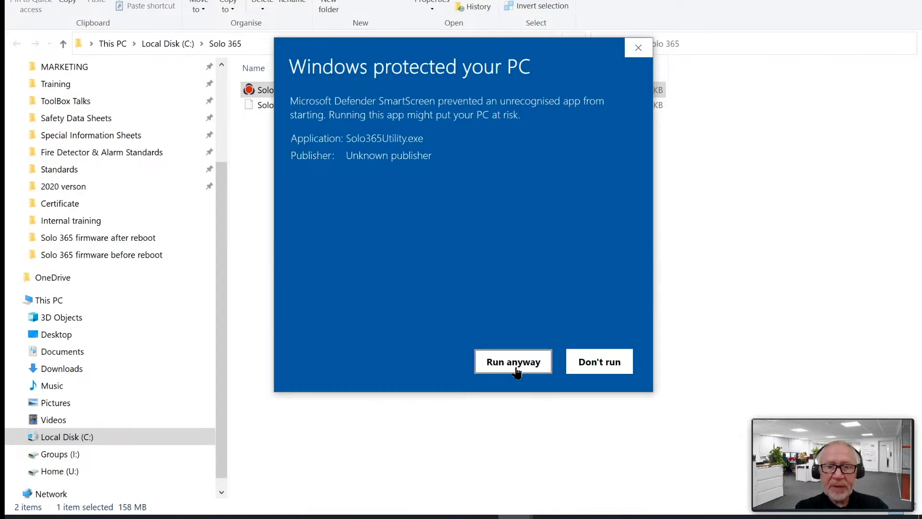
{"action": "mouse_move", "coordinate": [380, 240]}
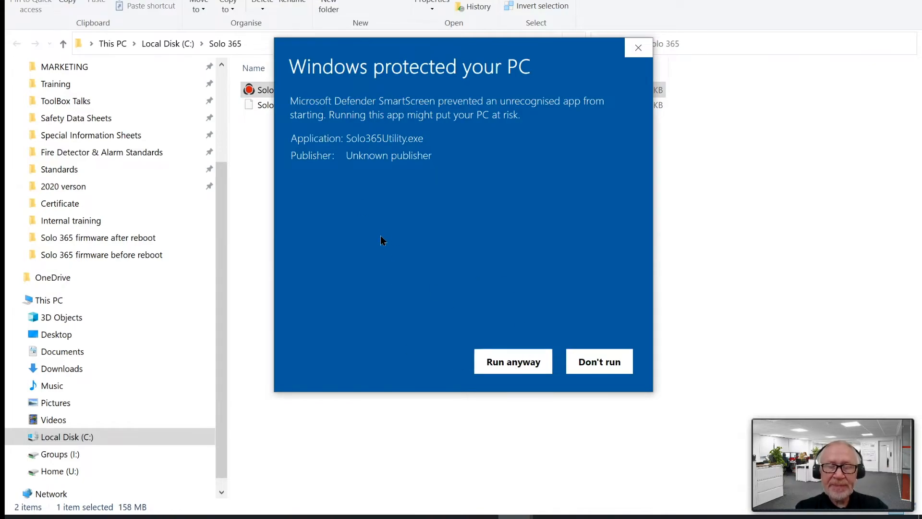
{"action": "mouse_move", "coordinate": [513, 361]}
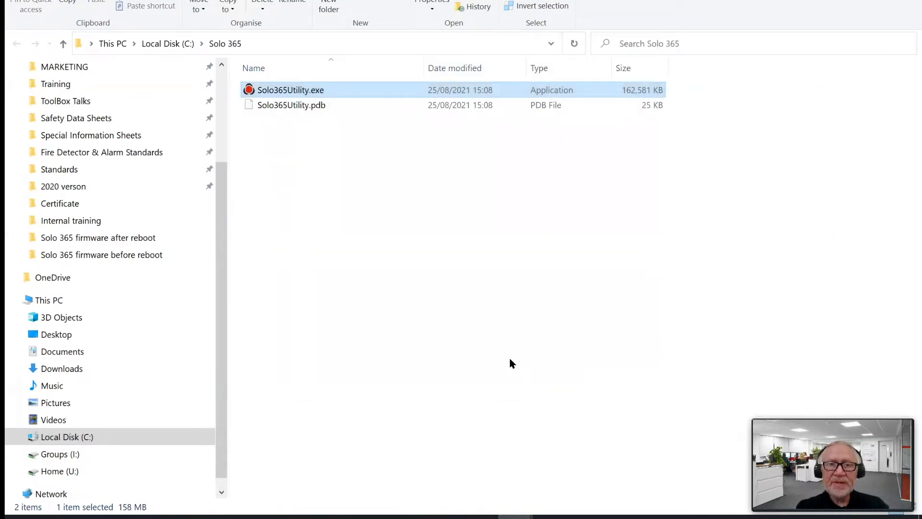
Start Solo365Utility.exe and install the missing Silicon Laboratories device driver through the wizard
{"action": "double_click", "coordinate": [290, 89]}
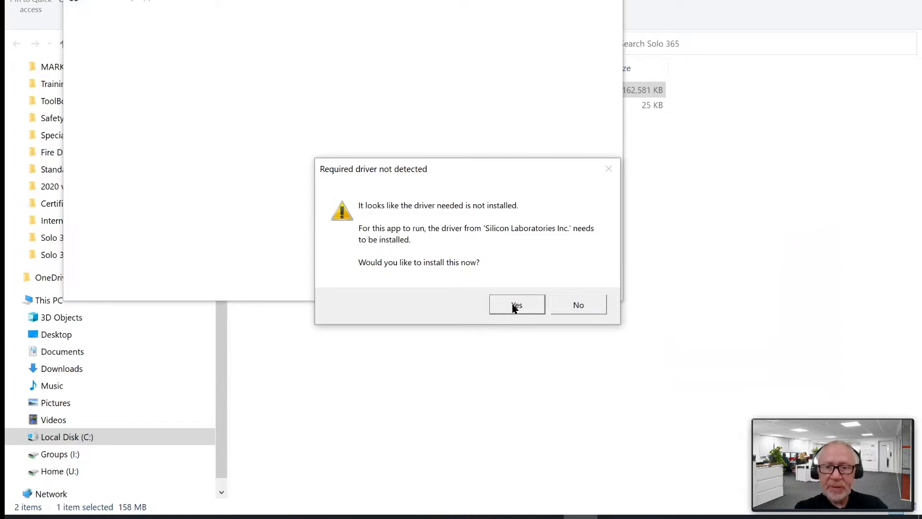
{"action": "left_click", "coordinate": [517, 305]}
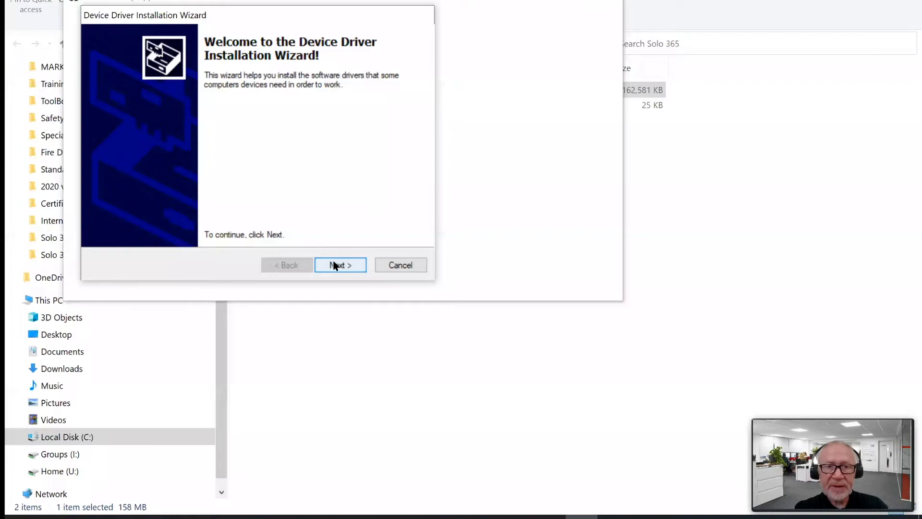
{"action": "left_click", "coordinate": [339, 265]}
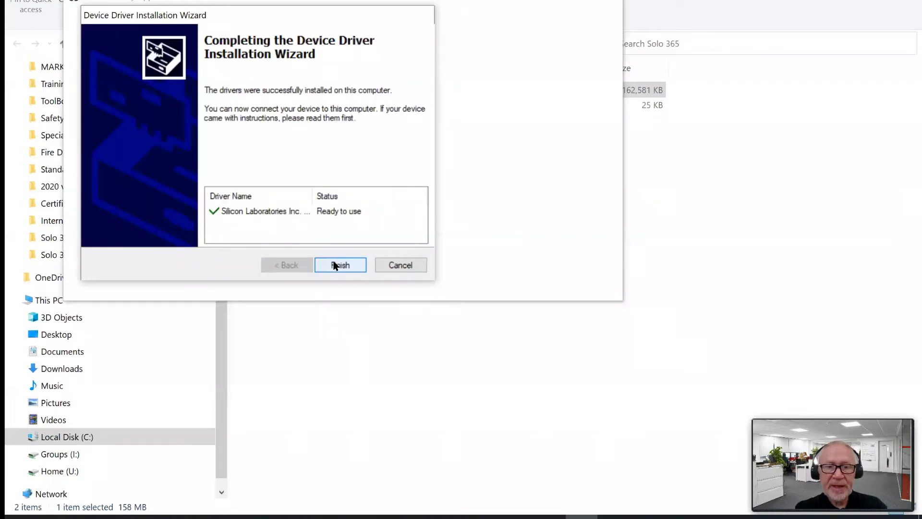
{"action": "left_click", "coordinate": [340, 265]}
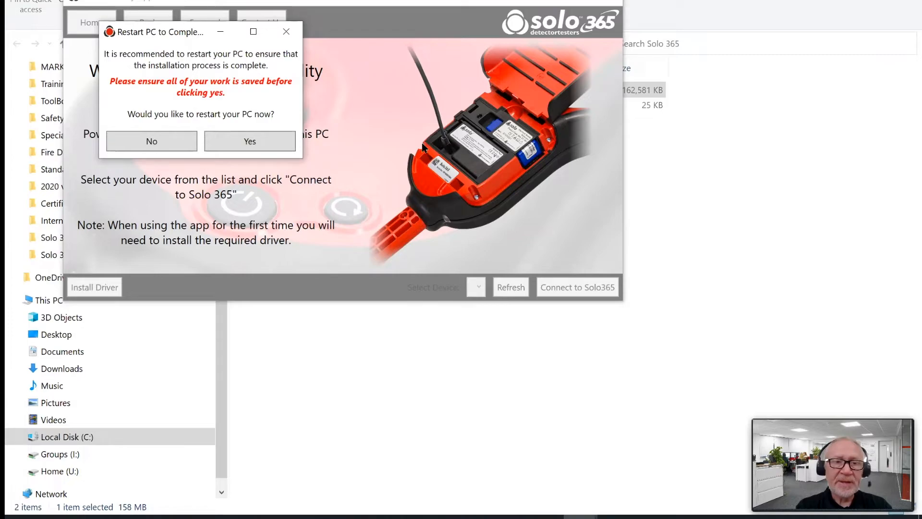
Accept restarting the PC to complete the driver installation
{"action": "left_click", "coordinate": [250, 140]}
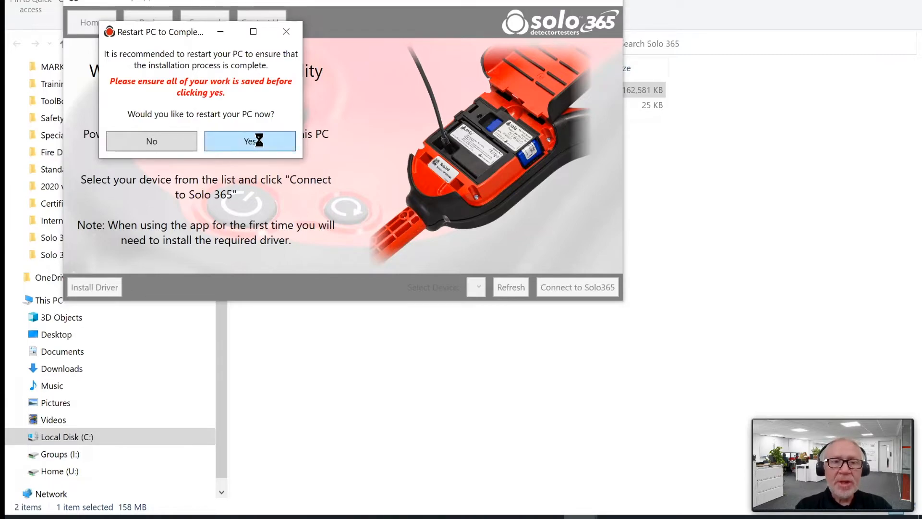
{"action": "mouse_move", "coordinate": [350, 115]}
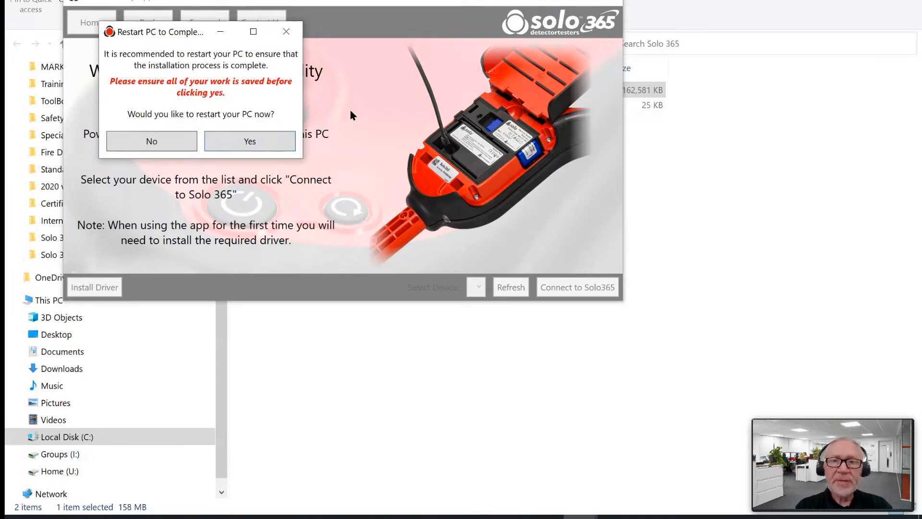
{"action": "left_click", "coordinate": [151, 140]}
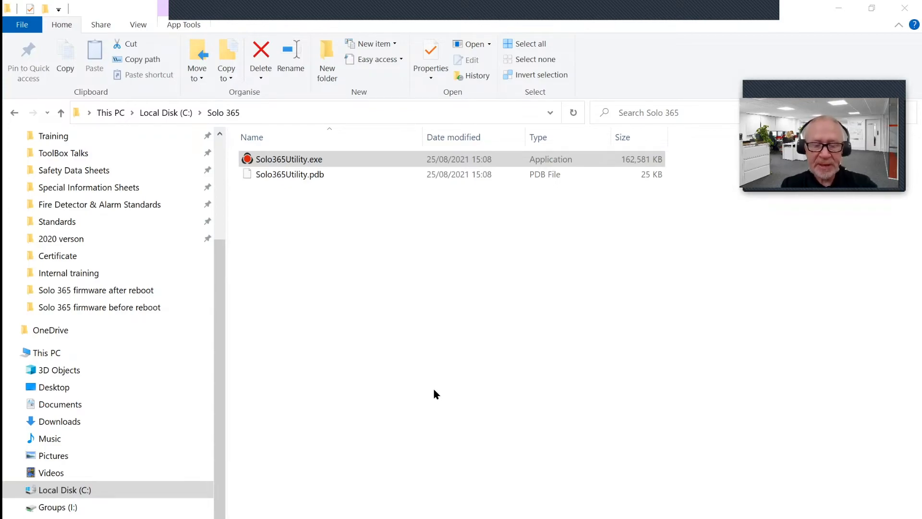
Relaunch the utility, connect to Solo 365 serial 18190007 and choose Upgrade Firmware
{"action": "left_click", "coordinate": [289, 159]}
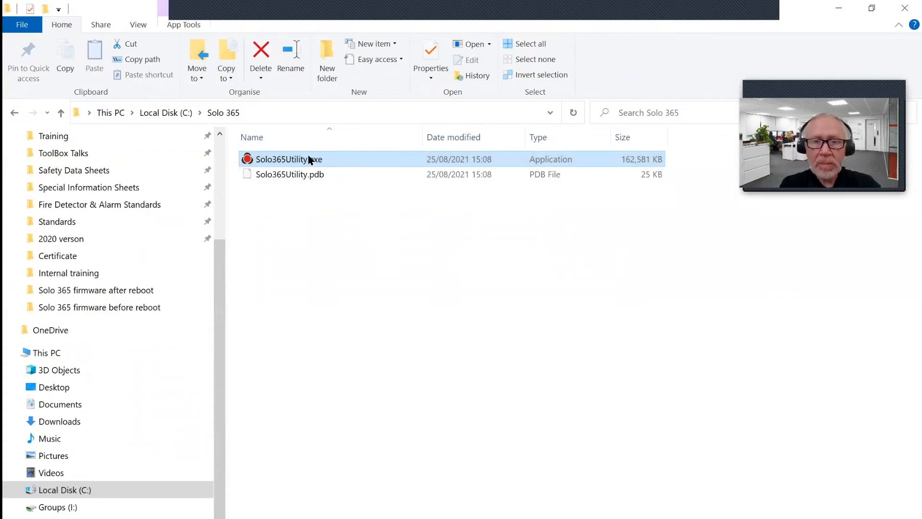
{"action": "double_click", "coordinate": [289, 158]}
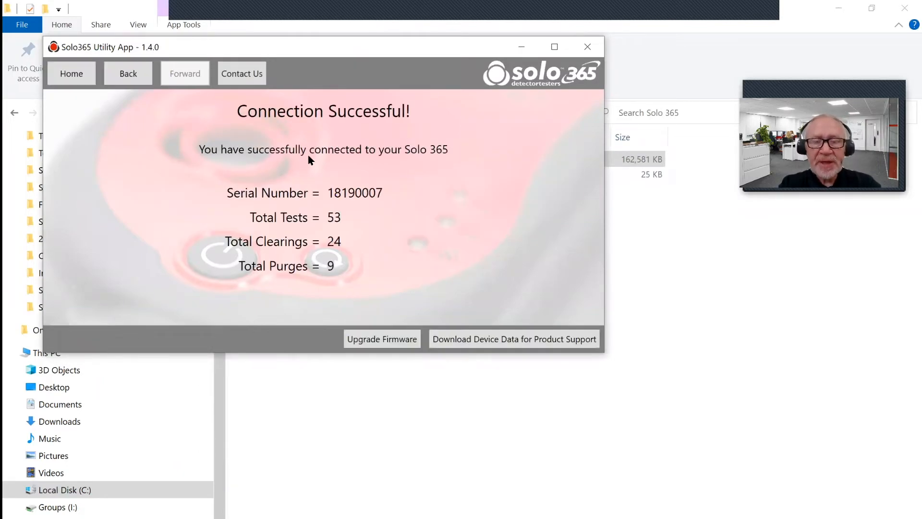
{"action": "mouse_move", "coordinate": [449, 160]}
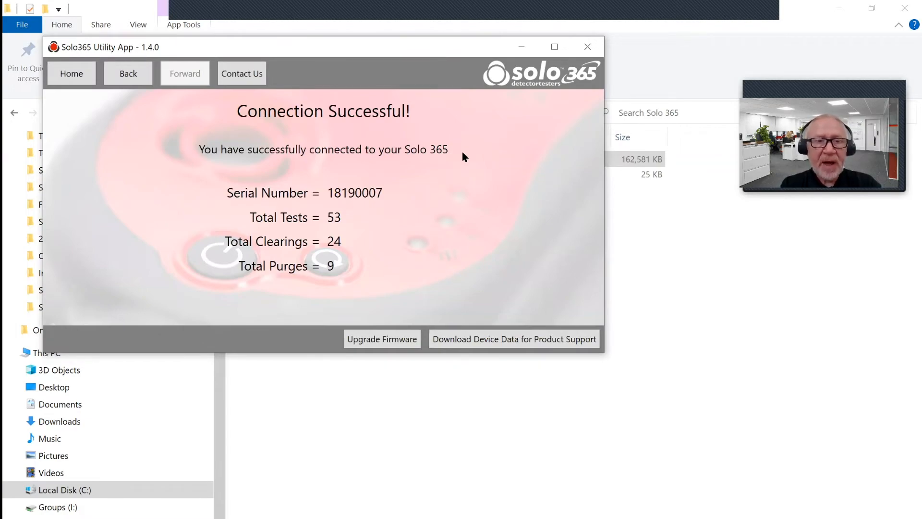
{"action": "mouse_move", "coordinate": [468, 160]}
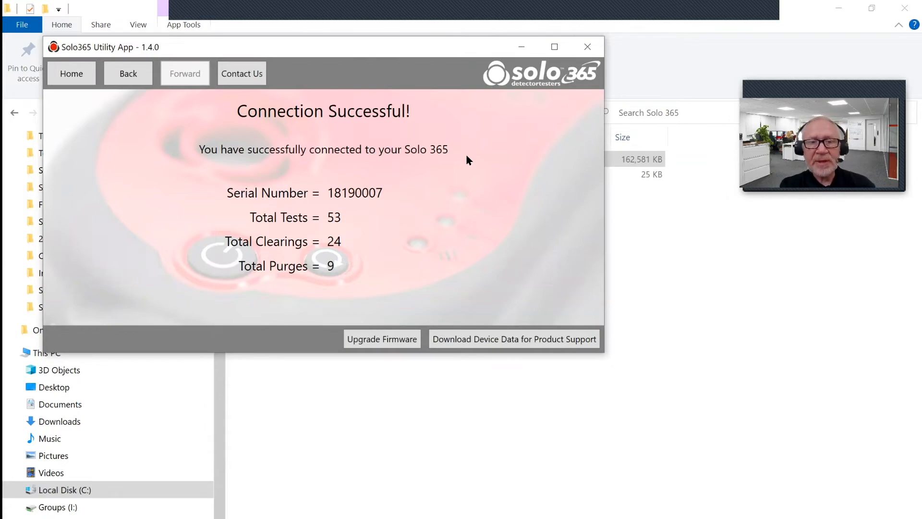
{"action": "mouse_move", "coordinate": [376, 363]}
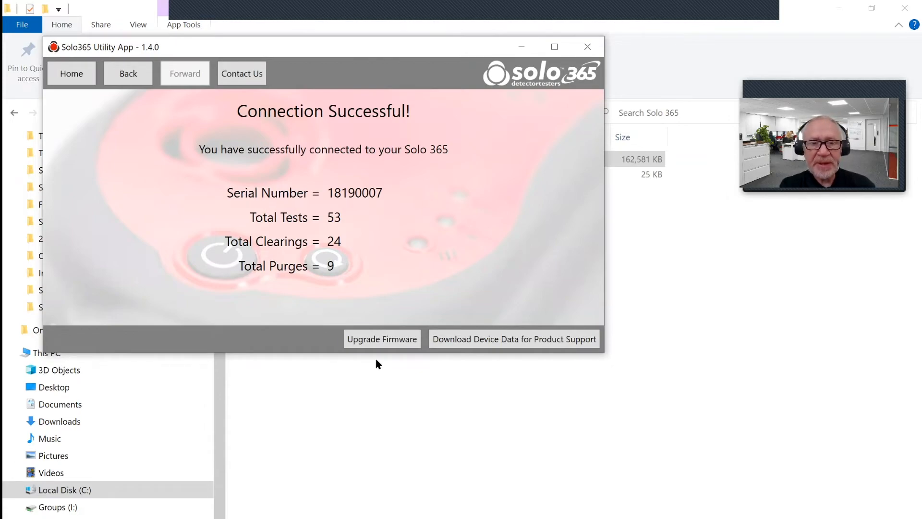
{"action": "left_click", "coordinate": [381, 339]}
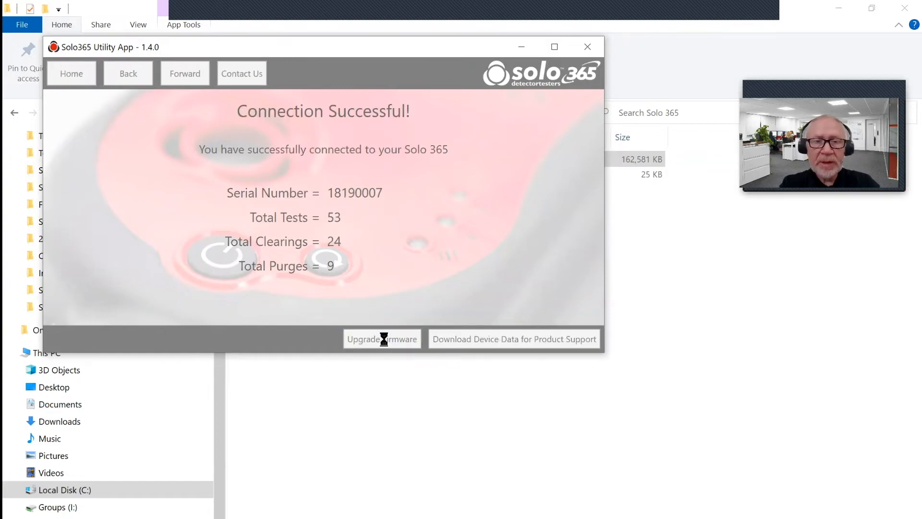
Run the firmware upgrade from 1.38 to 1.41.0 with Perform Upgrade and confirm Yes
{"action": "left_click", "coordinate": [381, 339]}
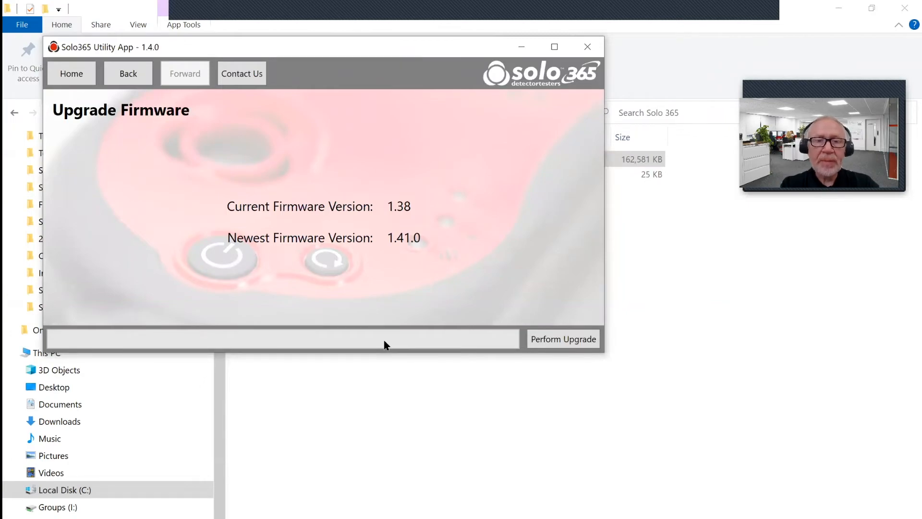
{"action": "mouse_move", "coordinate": [573, 310]}
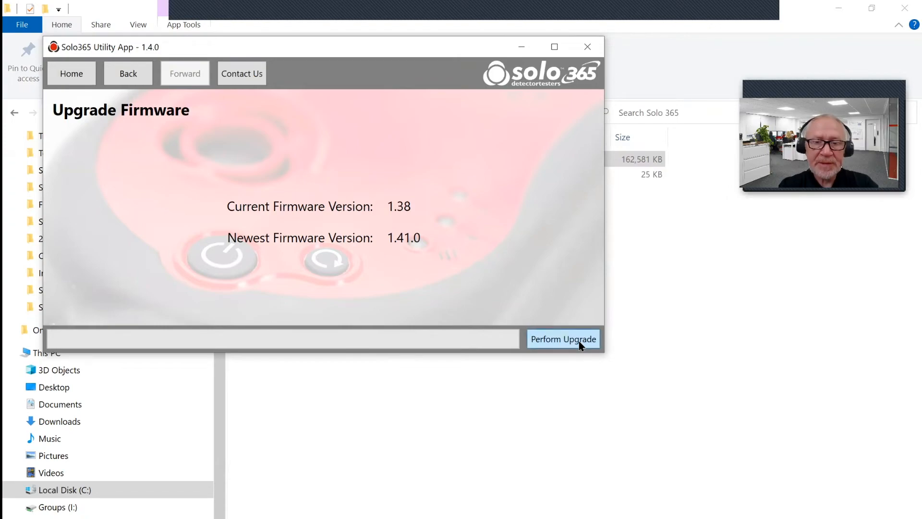
{"action": "left_click", "coordinate": [562, 339]}
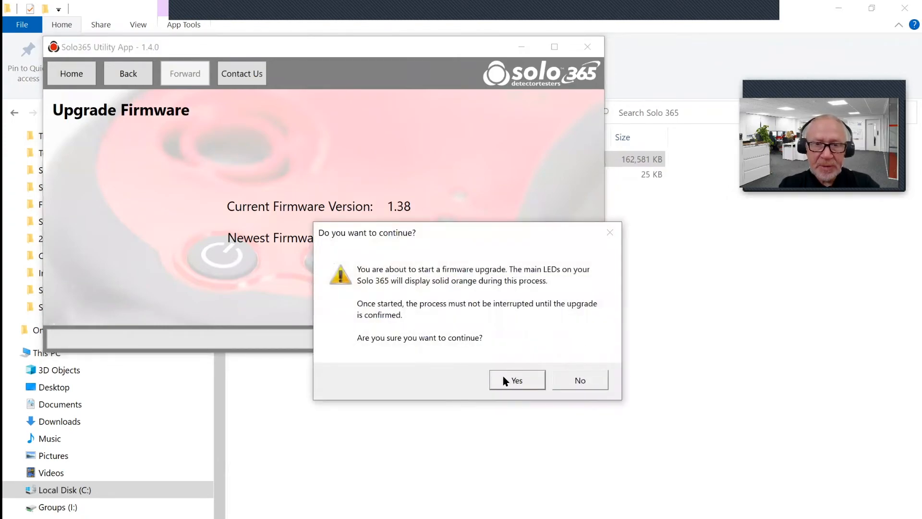
{"action": "left_click", "coordinate": [516, 379]}
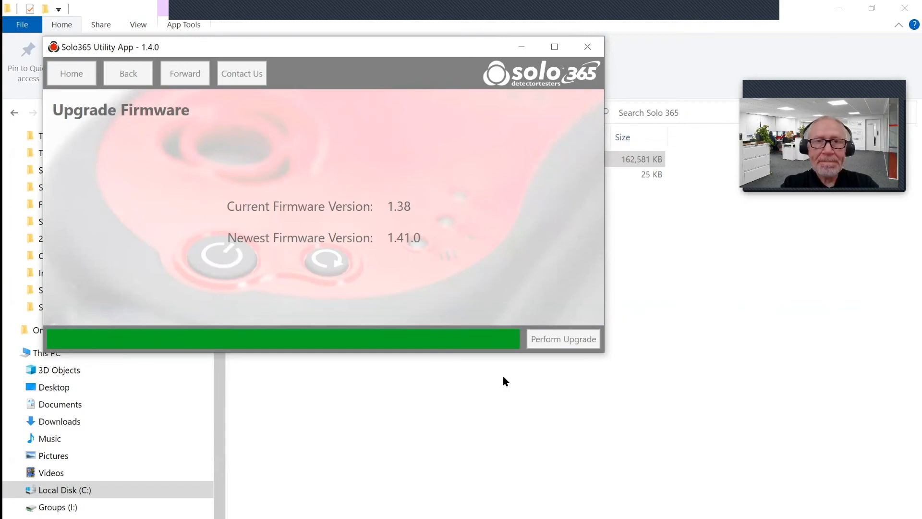
Acknowledge the Firmware Upgrade Successful message so the current version reads 1.41.0
{"action": "left_click", "coordinate": [562, 339]}
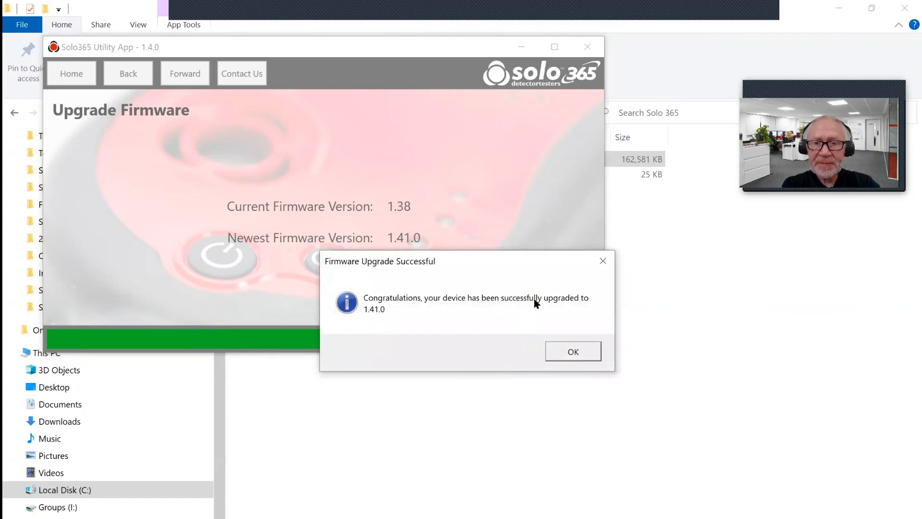
{"action": "left_click", "coordinate": [572, 352]}
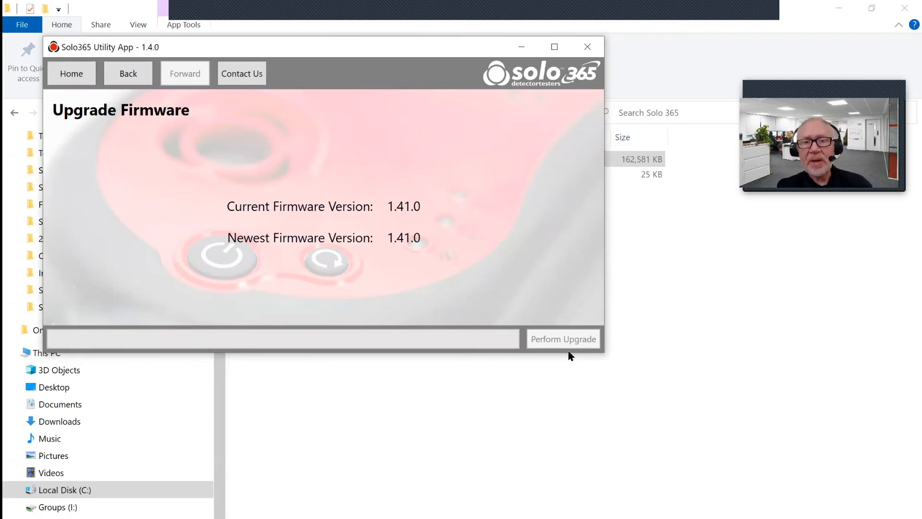
{"action": "mouse_move", "coordinate": [584, 299]}
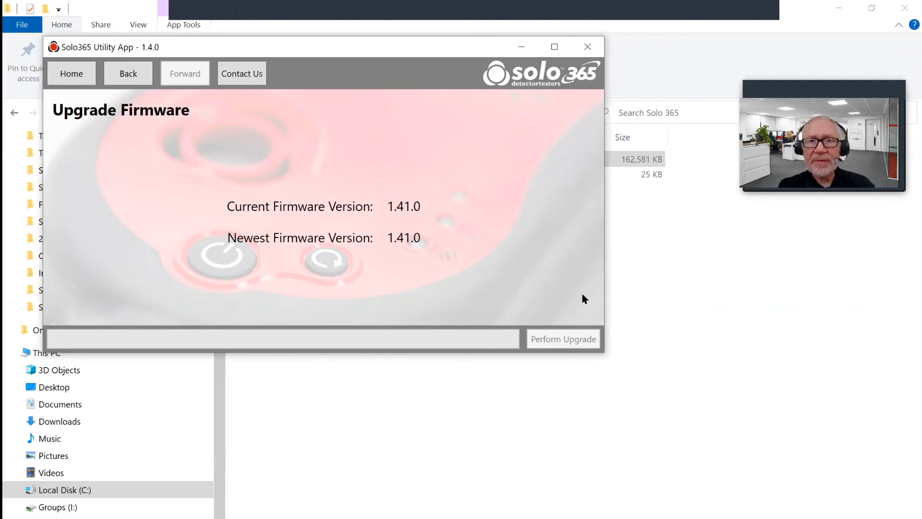